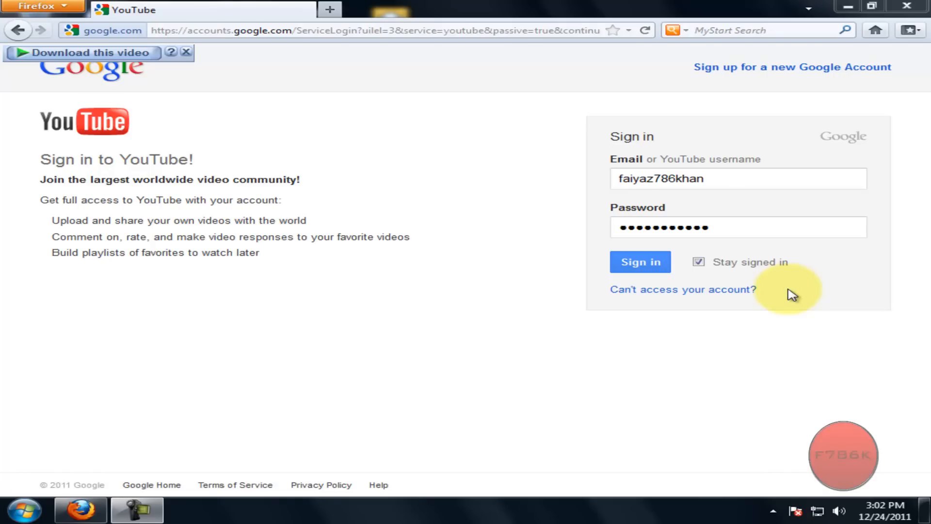
mouse_move(792, 291)
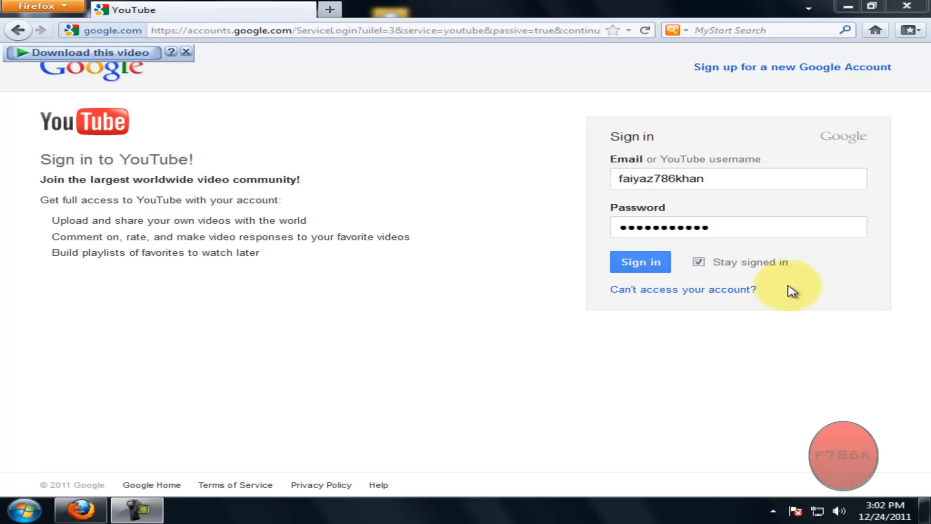
mouse_move(640, 262)
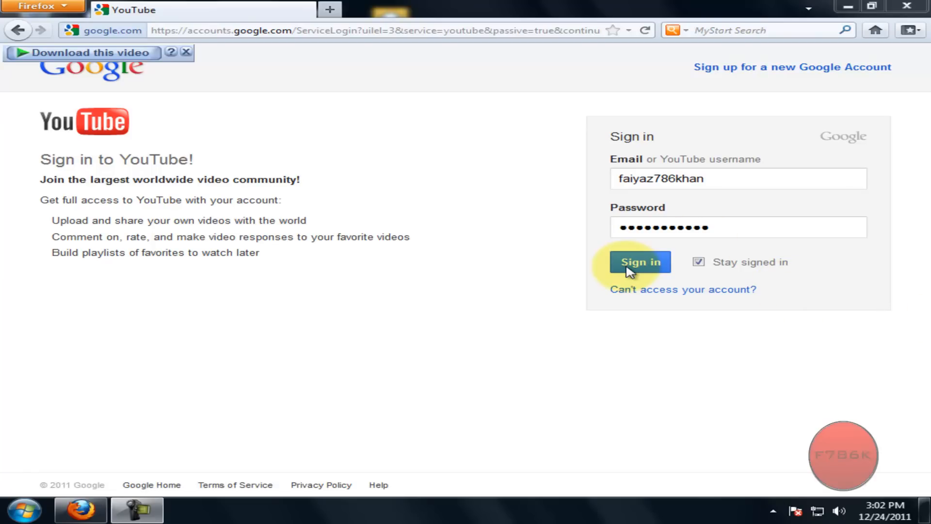
Sign in and go to the Video Manager listing the account's uploaded videos.
left_click(640, 262)
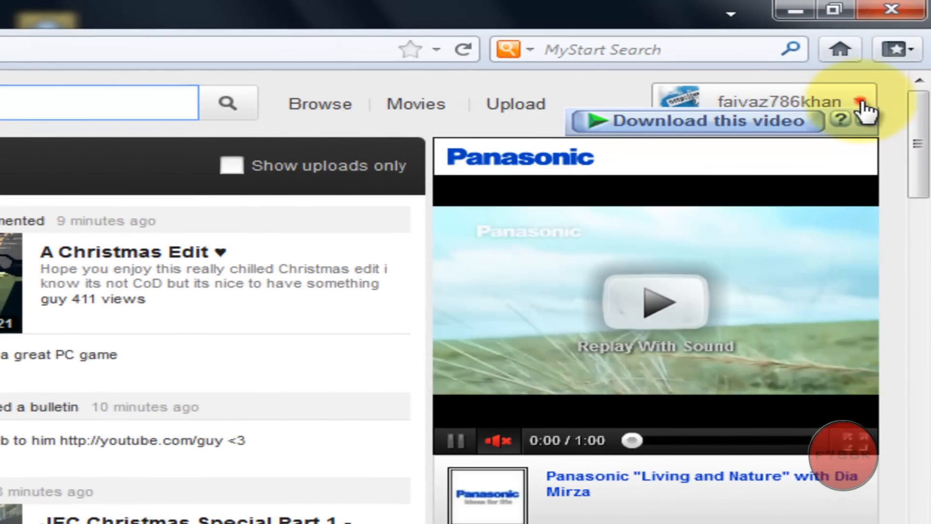
left_click(861, 101)
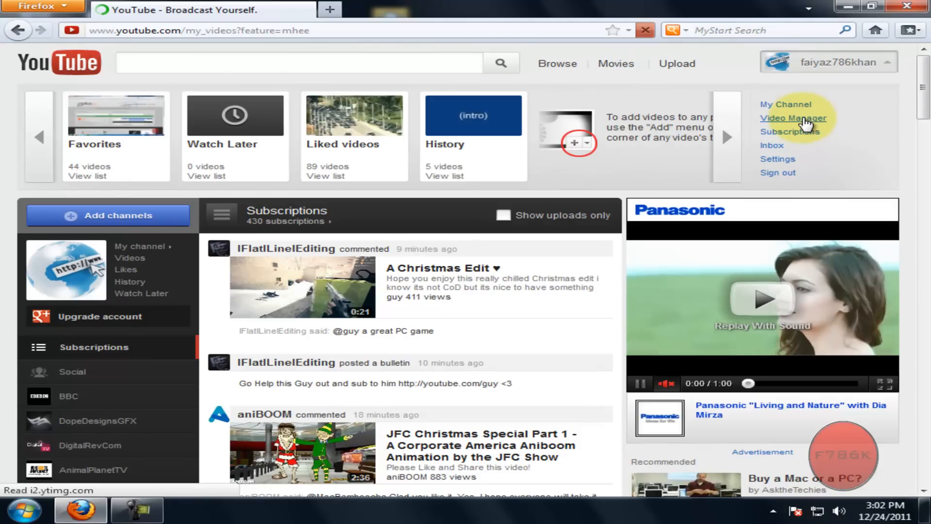
left_click(792, 117)
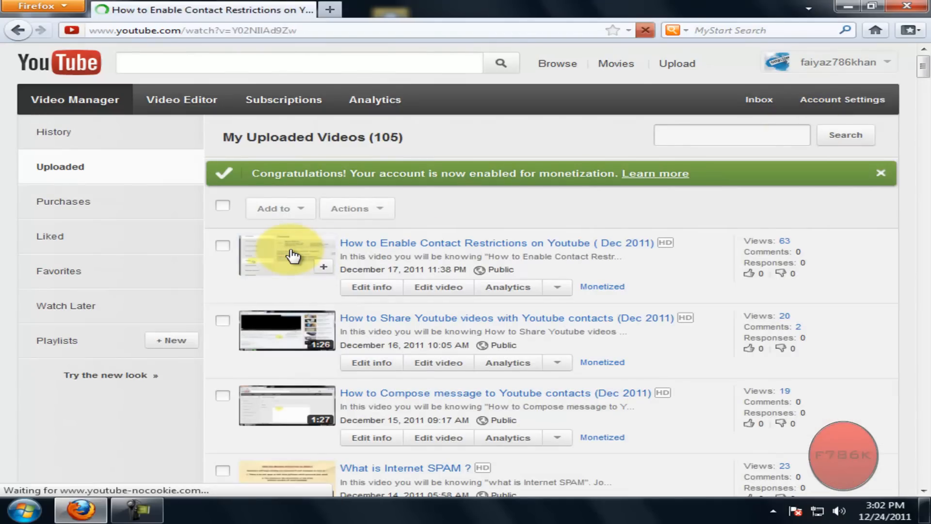
Open the Contact Restrictions video and start editing its annotations.
left_click(496, 243)
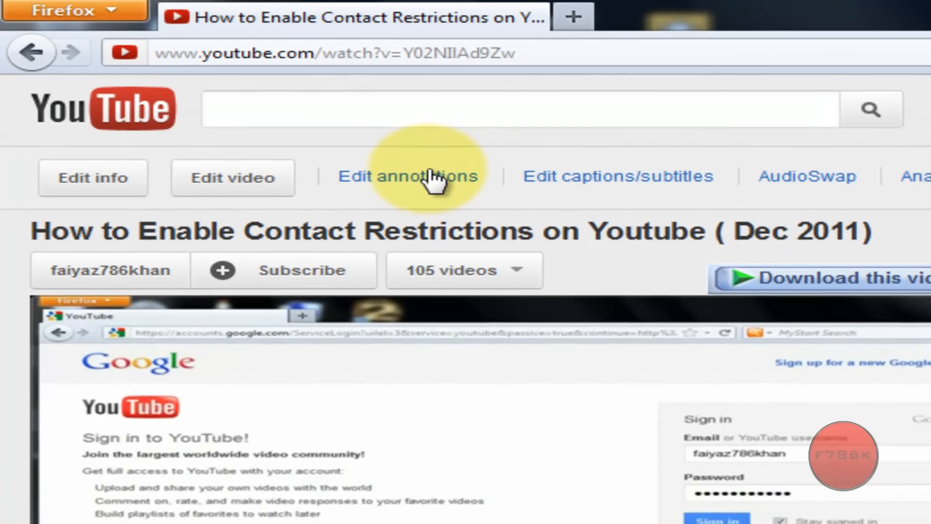
left_click(407, 176)
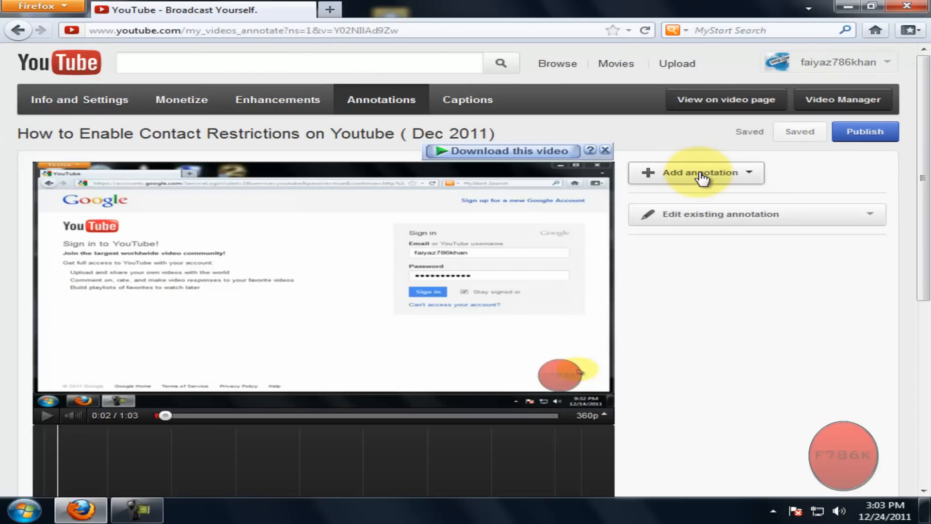
Add a speech-bubble annotation reading 'Visit my channel' to the video.
left_click(700, 172)
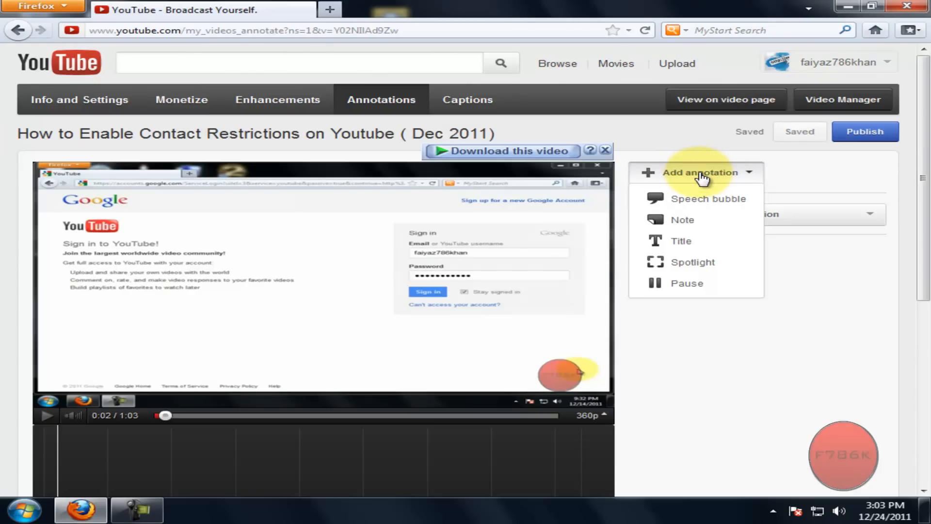
mouse_move(707, 198)
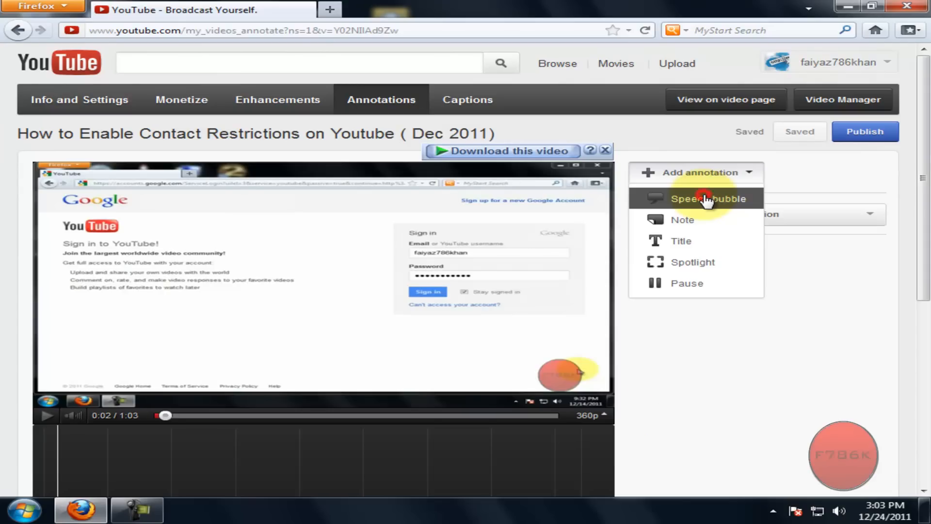
left_click(707, 198)
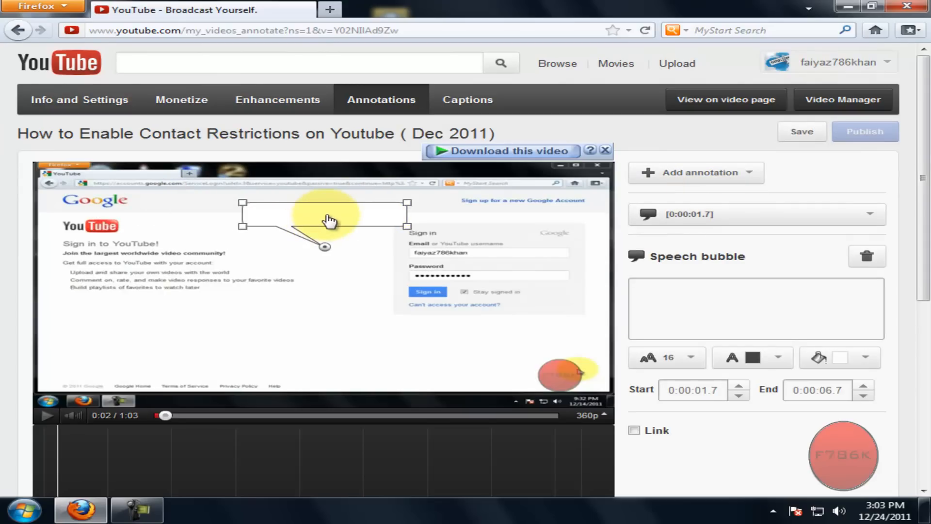
left_click(325, 214)
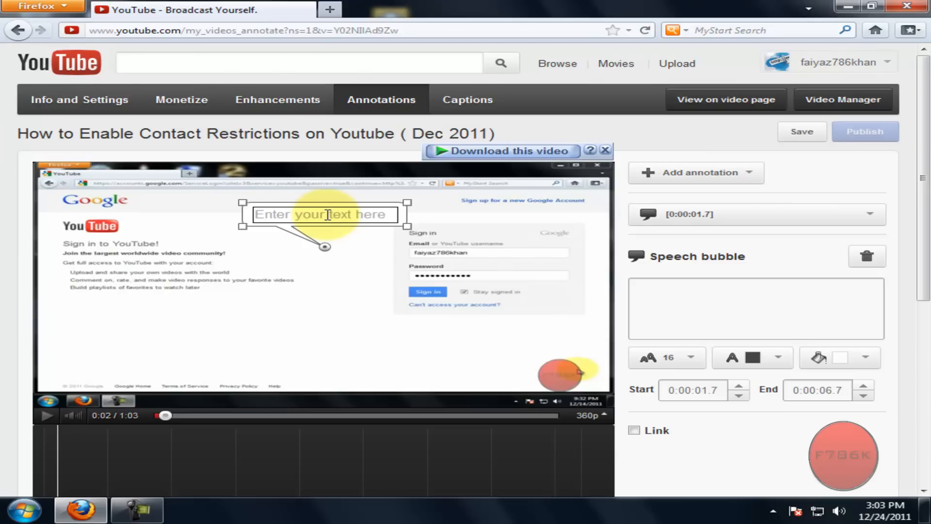
type("Visit")
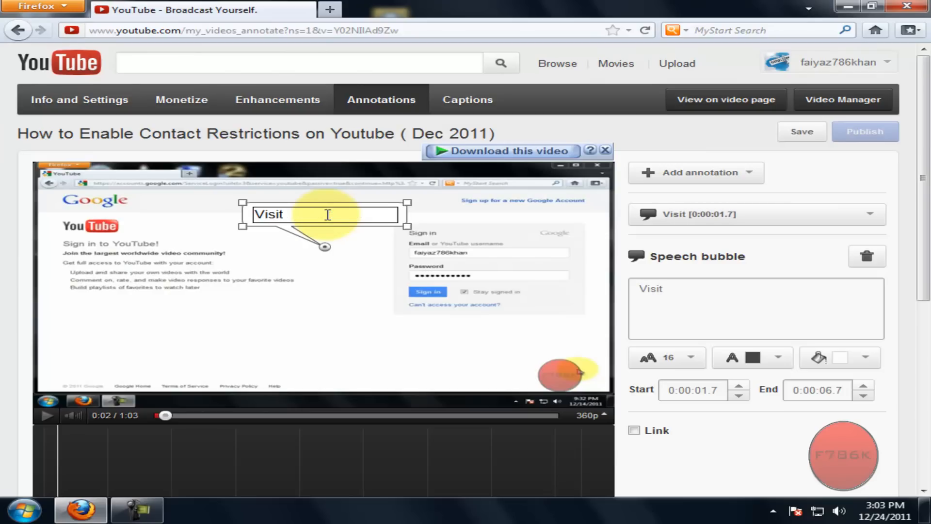
type("my cha")
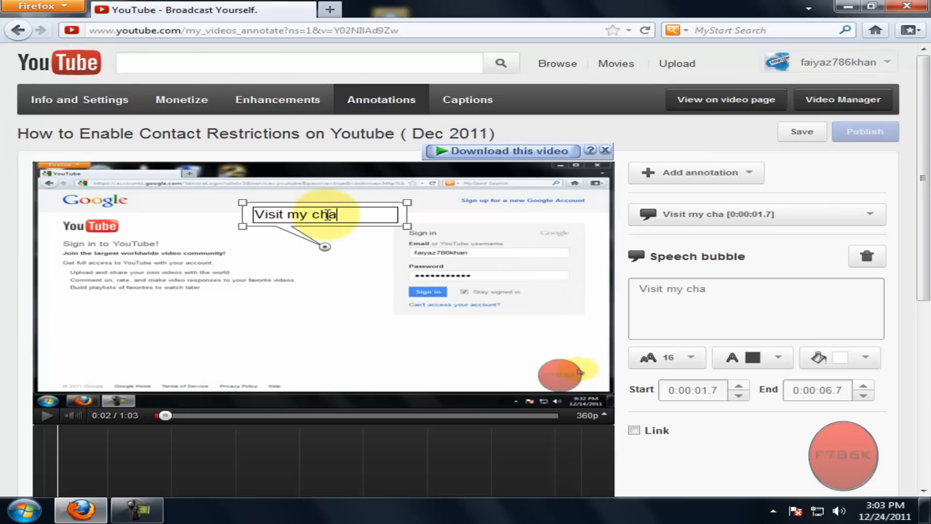
type("nnel")
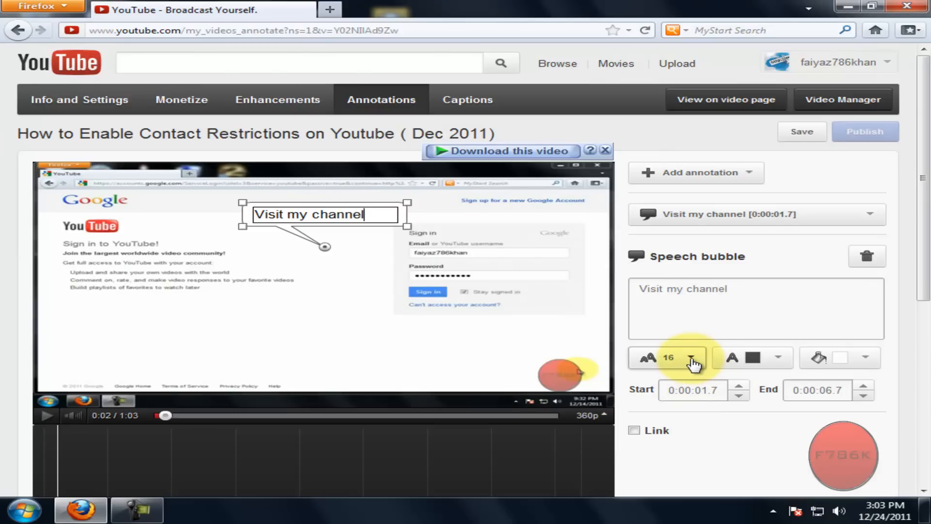
Give the bubble text size 13 and black lettering.
left_click(690, 357)
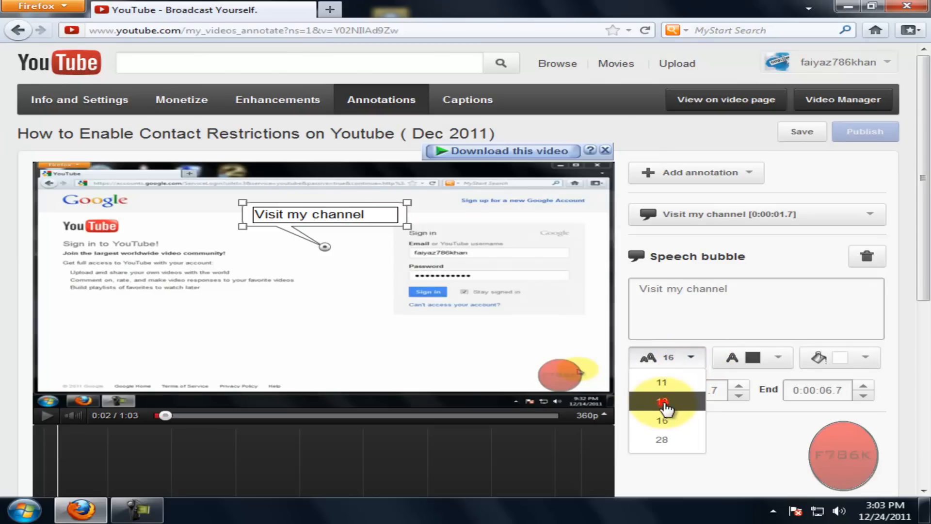
left_click(661, 403)
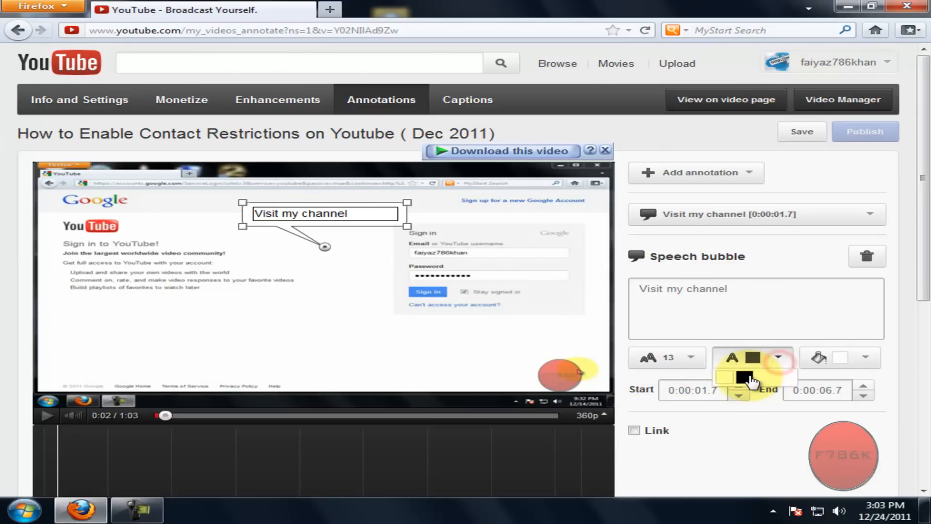
left_click(801, 132)
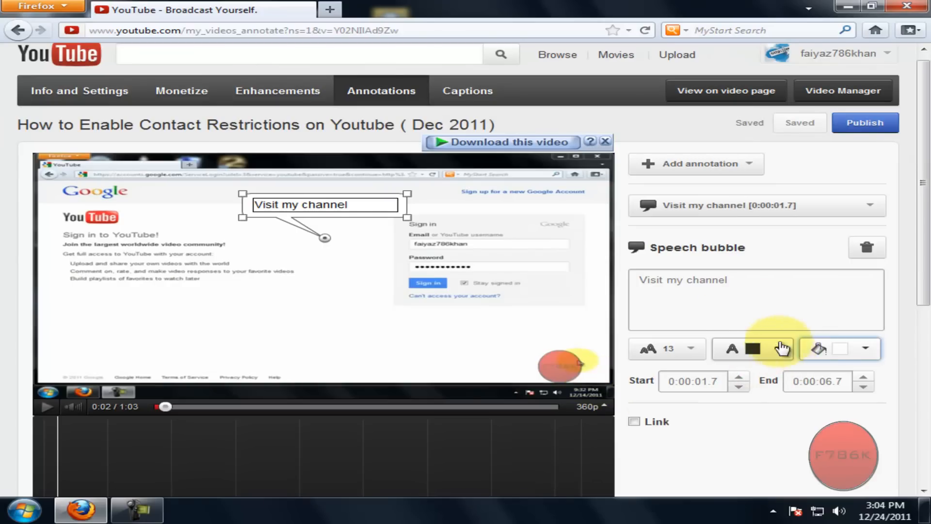
left_click(864, 349)
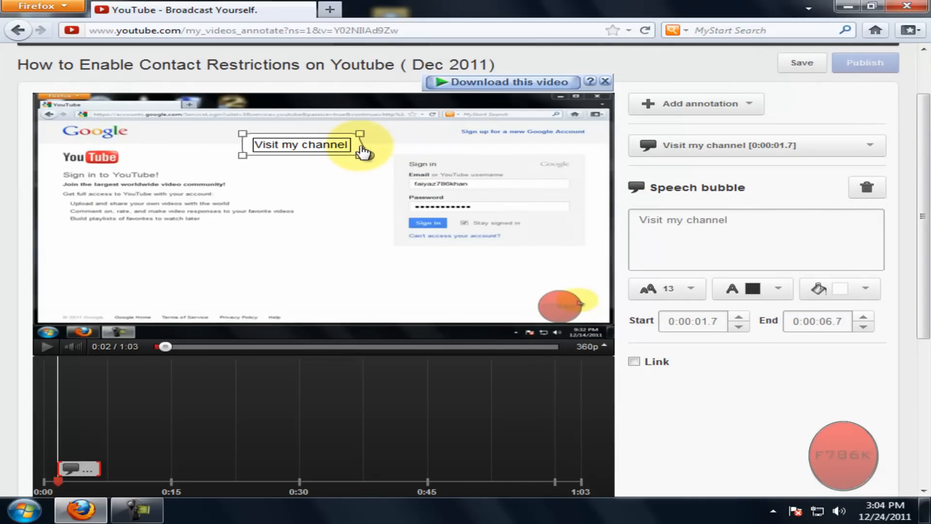
Move the bubble to the video's lower-left corner and span it from 0:00 to 1:03.
left_click_drag(301, 144, 221, 201)
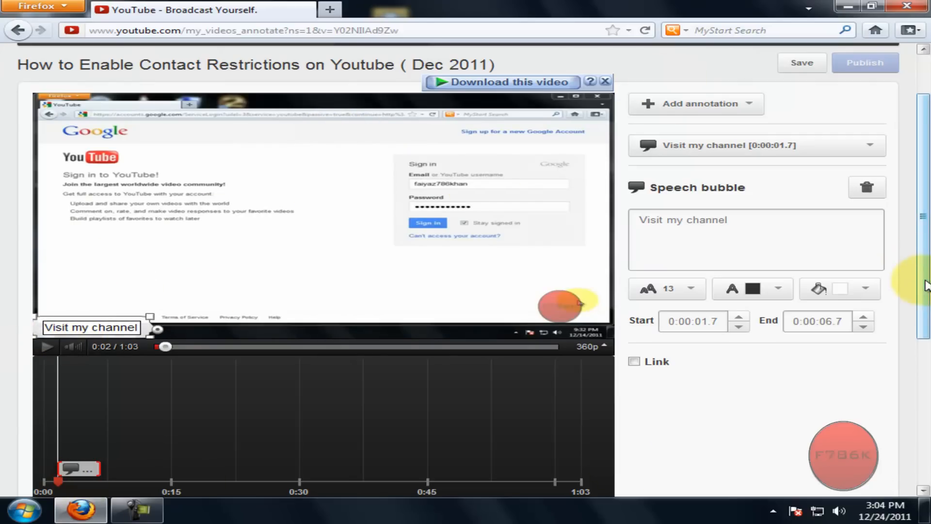
scroll("down", 3)
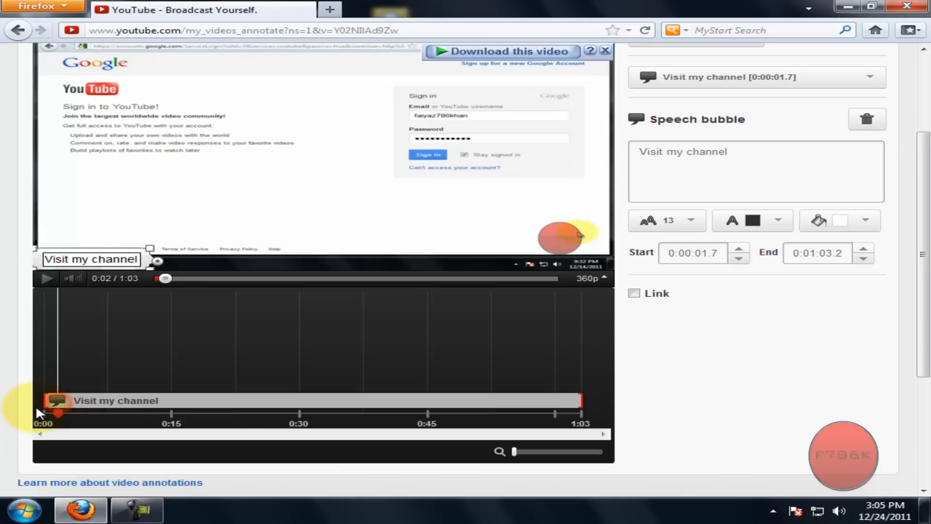
scroll("up", 3)
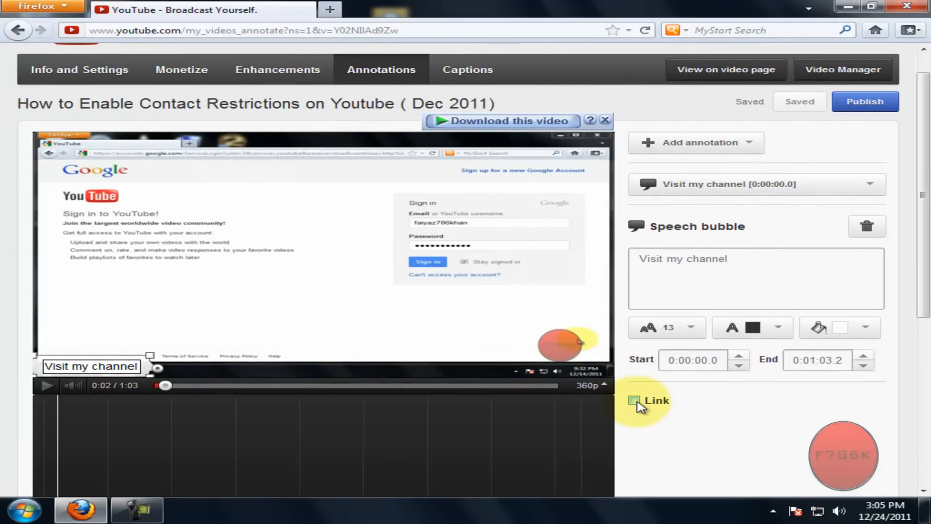
Paste the channel URL as the bubble's link and set it to open in a new window.
left_click(634, 400)
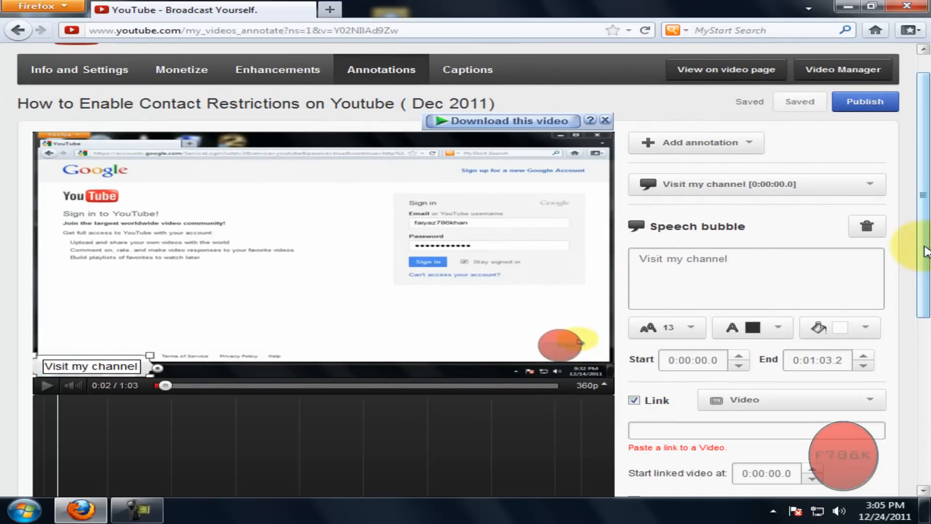
scroll("down", 3)
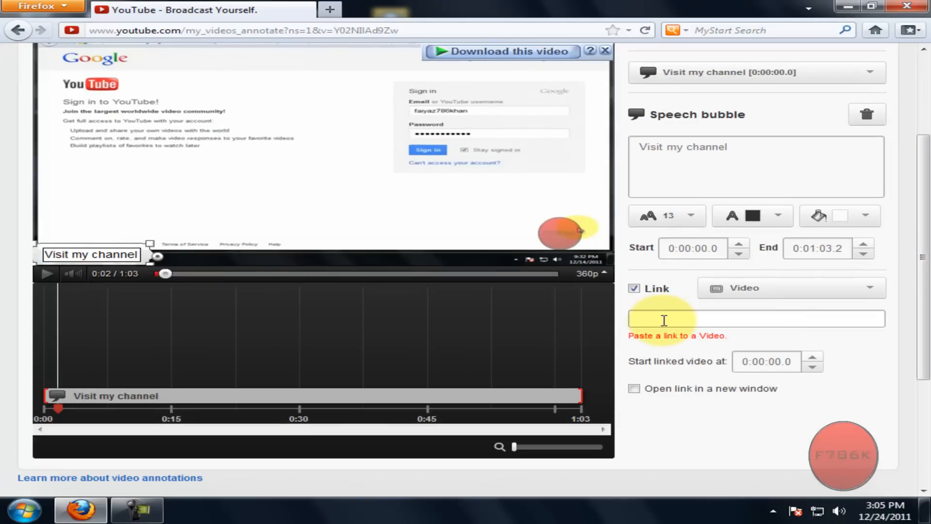
right_click(663, 319)
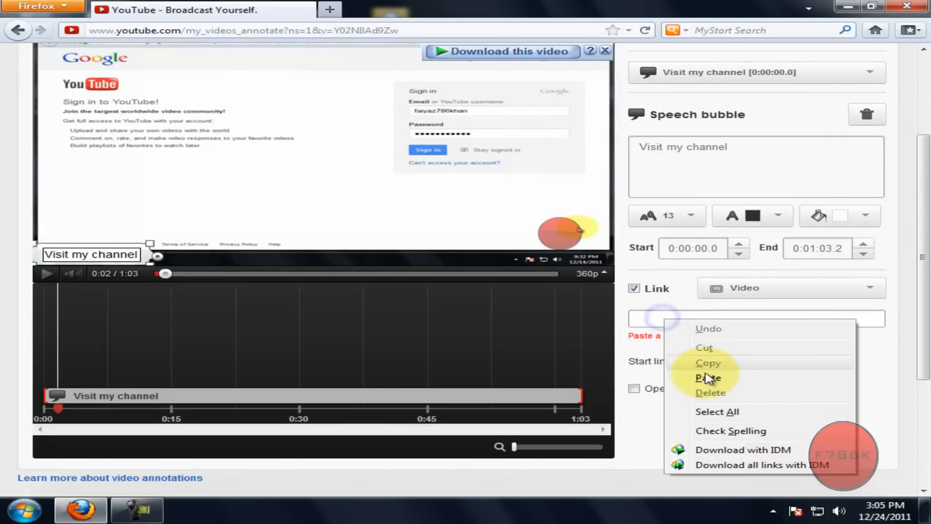
left_click(708, 378)
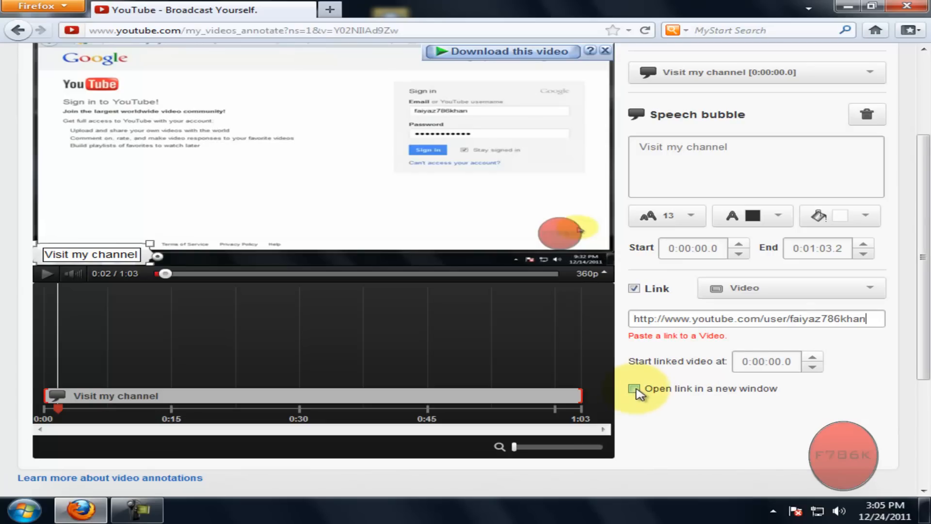
left_click(789, 287)
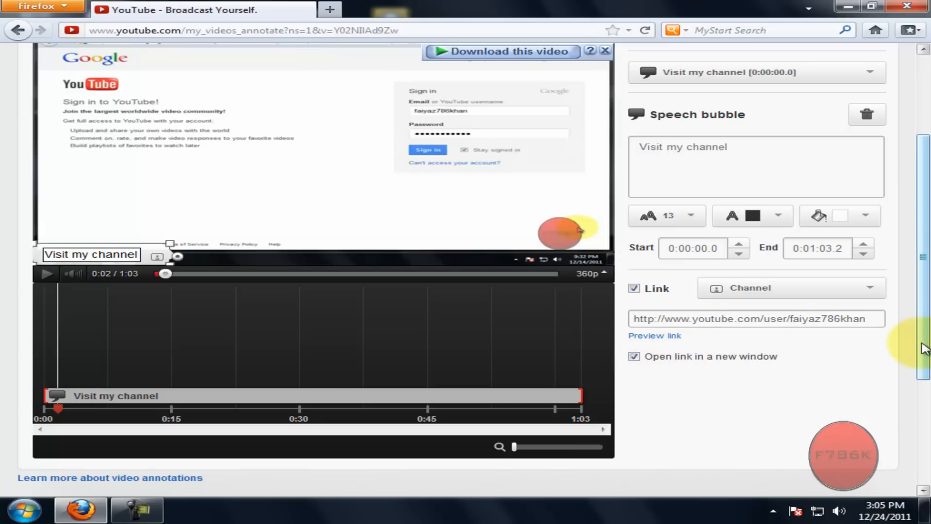
scroll("up", 3)
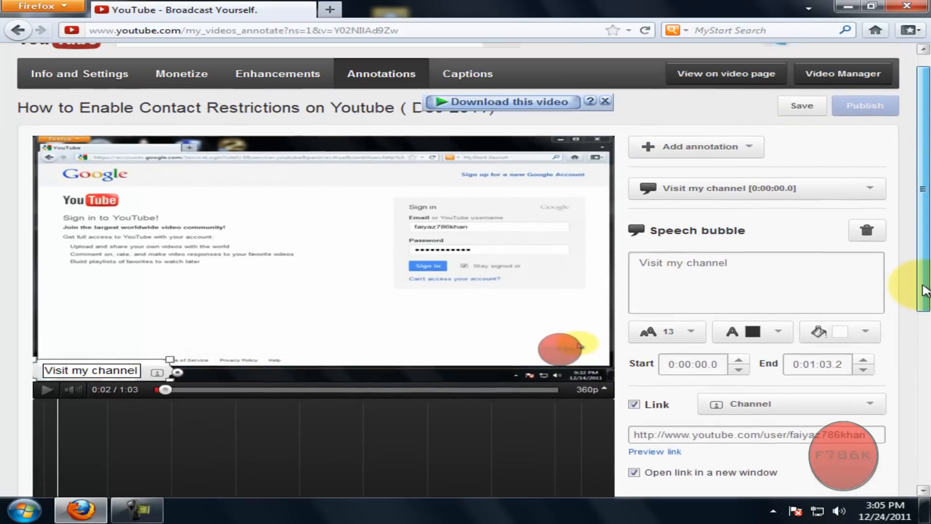
scroll("up", 3)
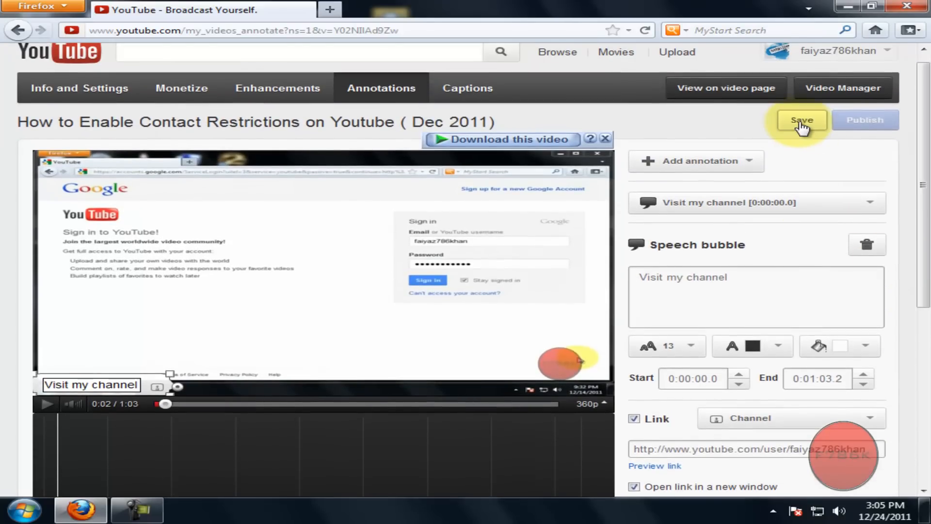
Save the annotation changes and publish them so they go live.
left_click(801, 119)
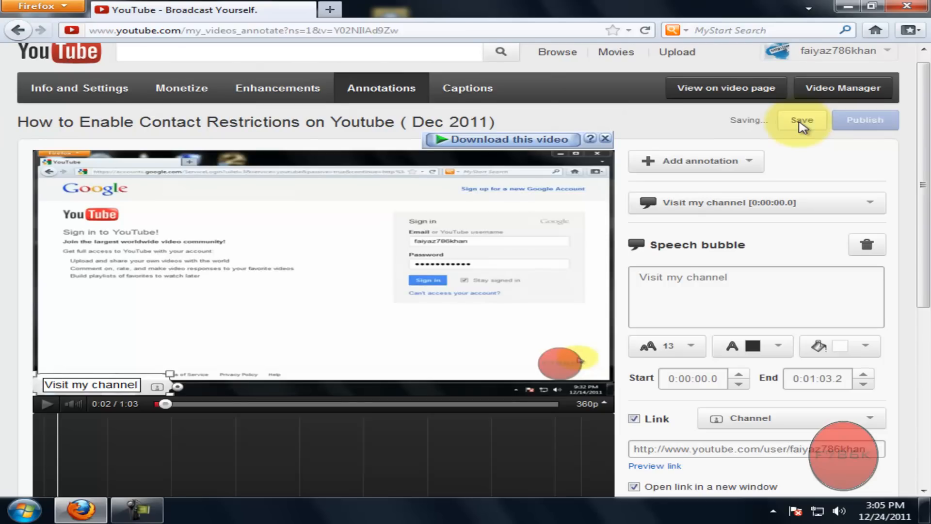
left_click(801, 119)
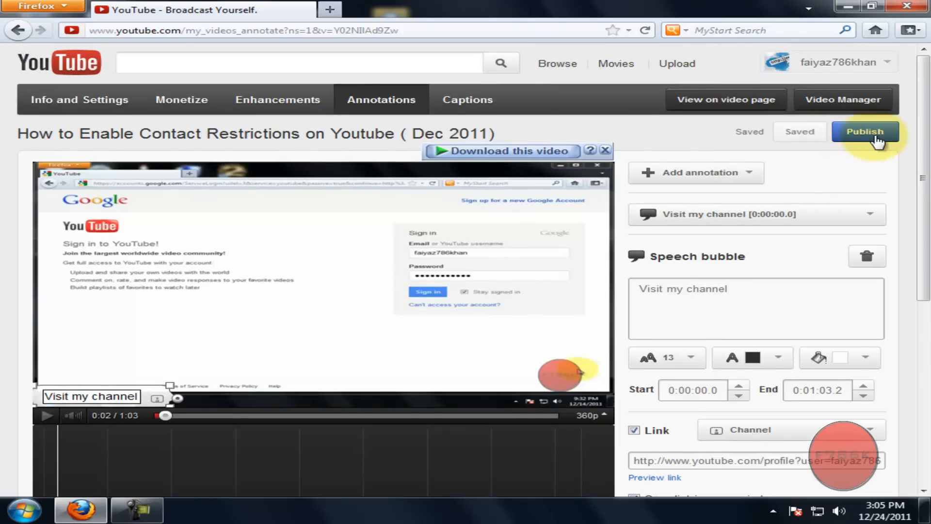
left_click(864, 132)
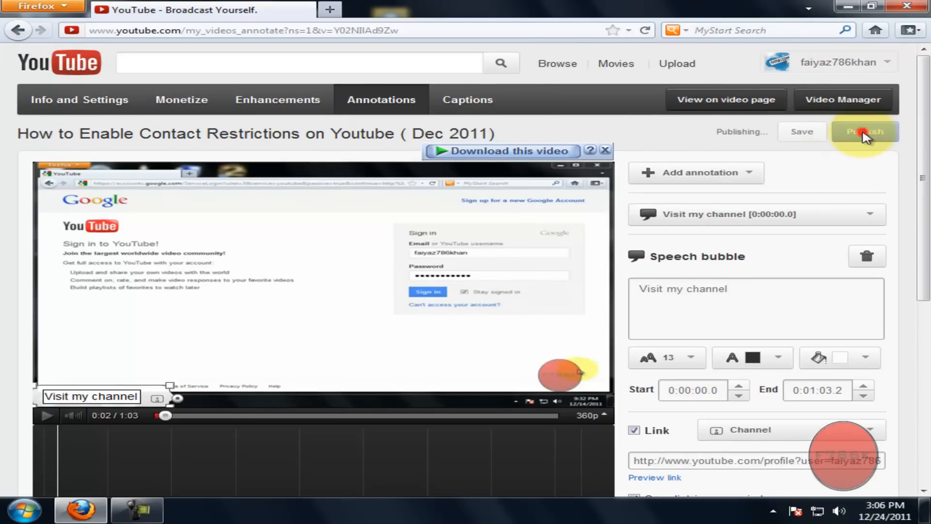
left_click(862, 132)
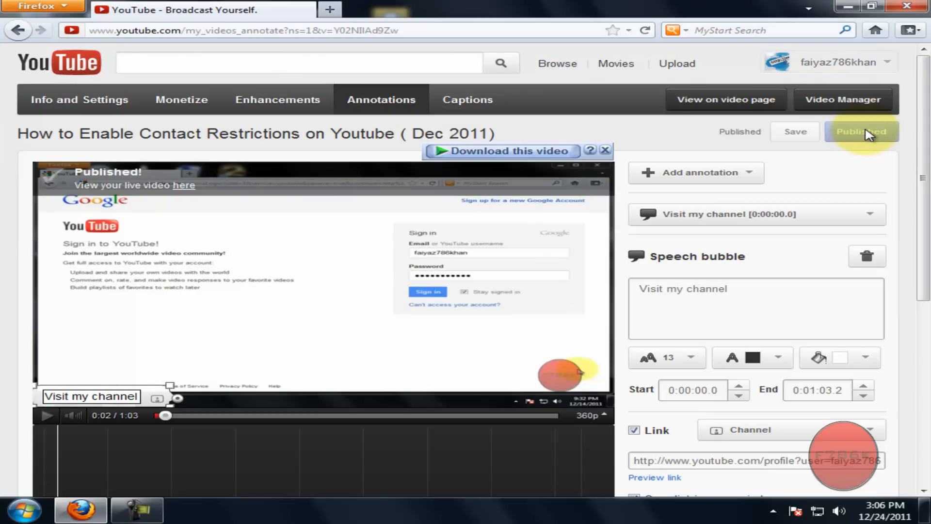
mouse_move(867, 146)
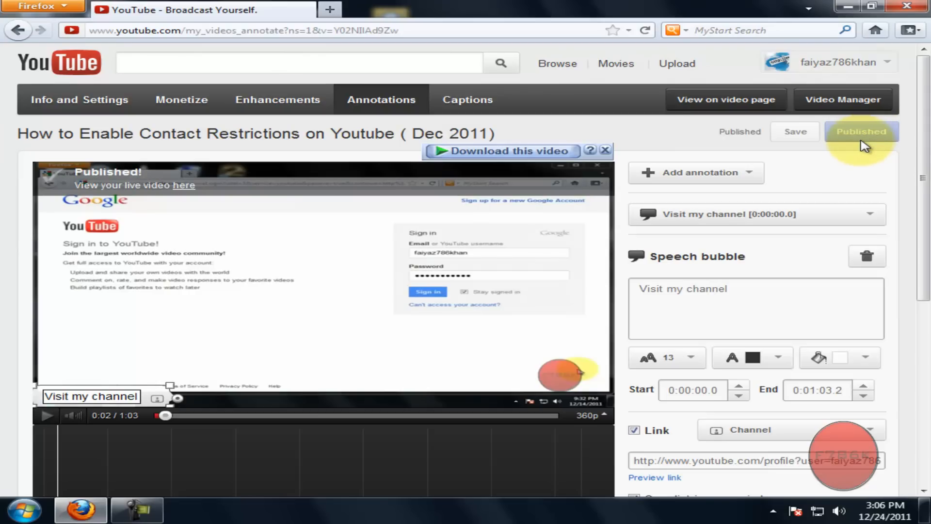
mouse_move(902, 110)
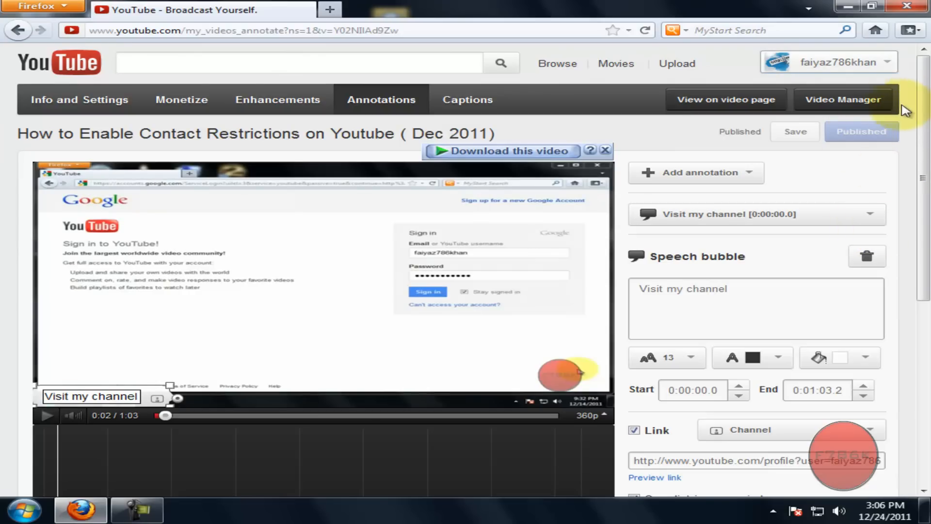
Open the Contact Restrictions video's watch page from Video Manager and play it.
left_click(887, 61)
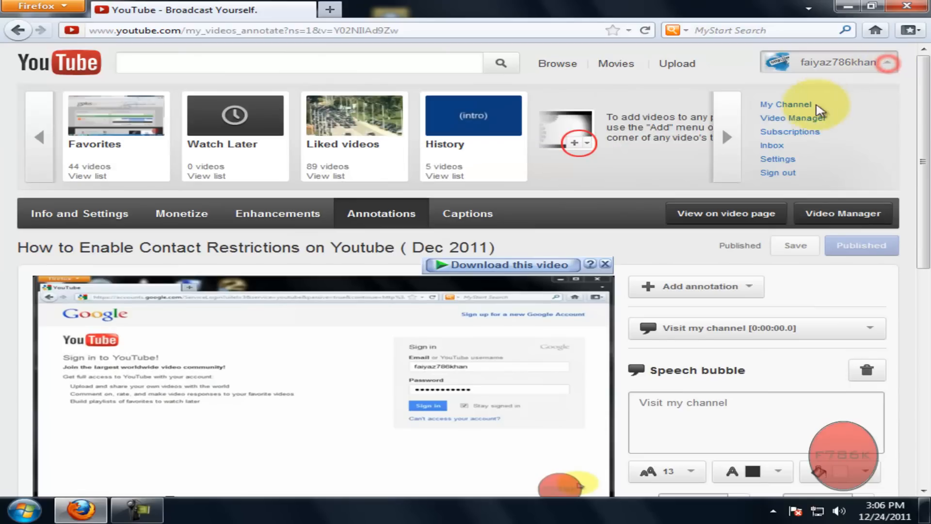
left_click(793, 117)
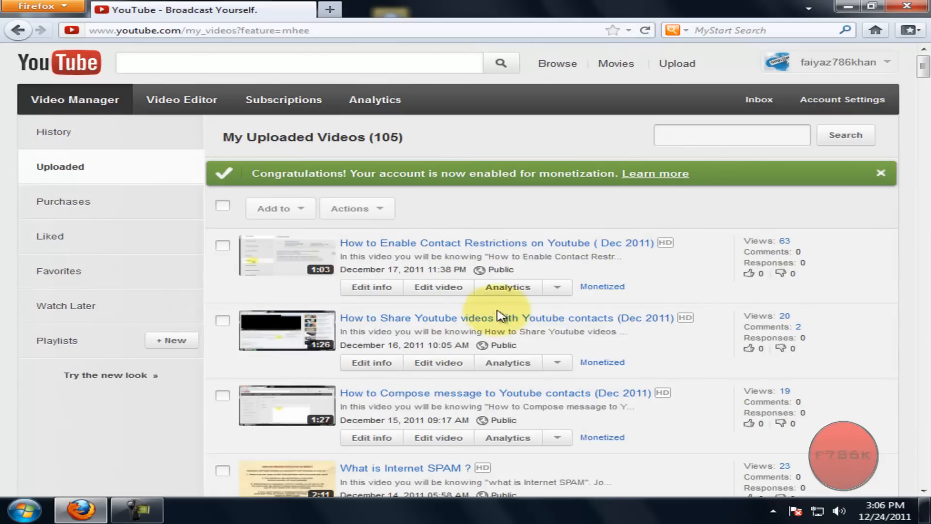
left_click(287, 256)
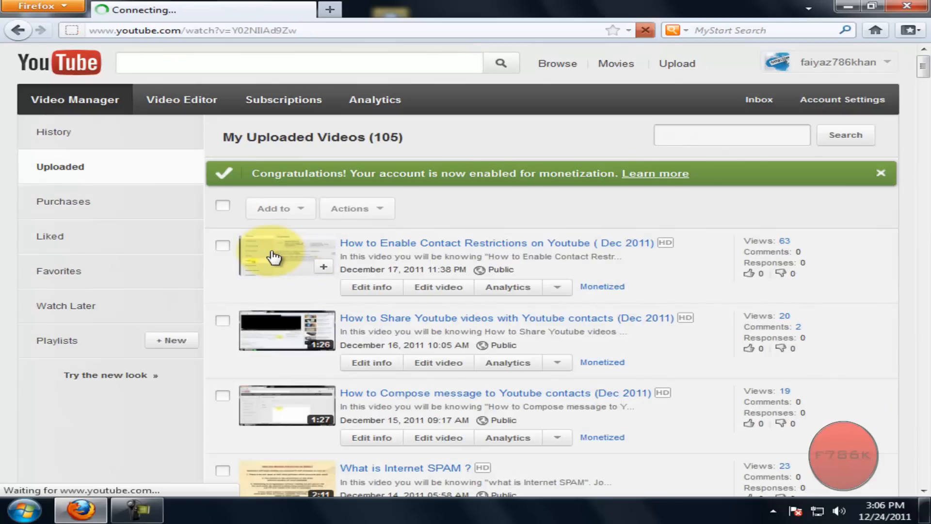
left_click(287, 254)
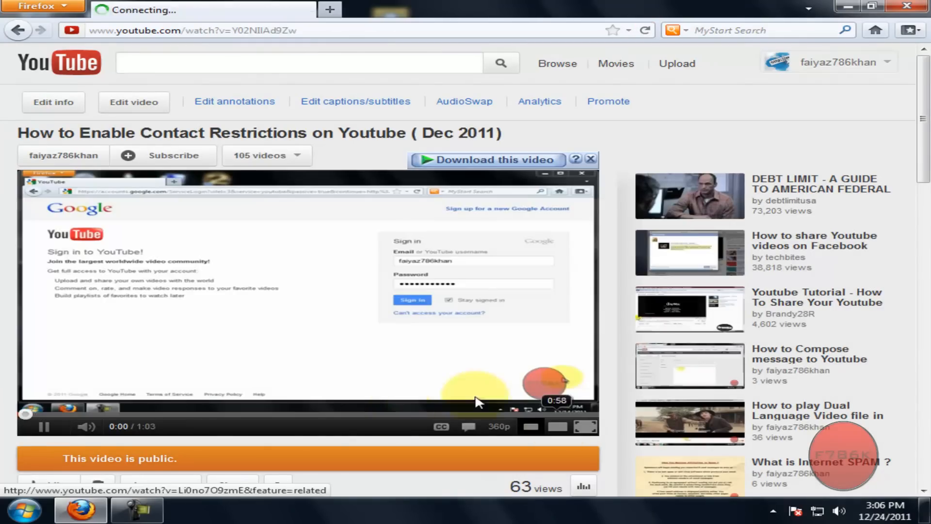
left_click(44, 426)
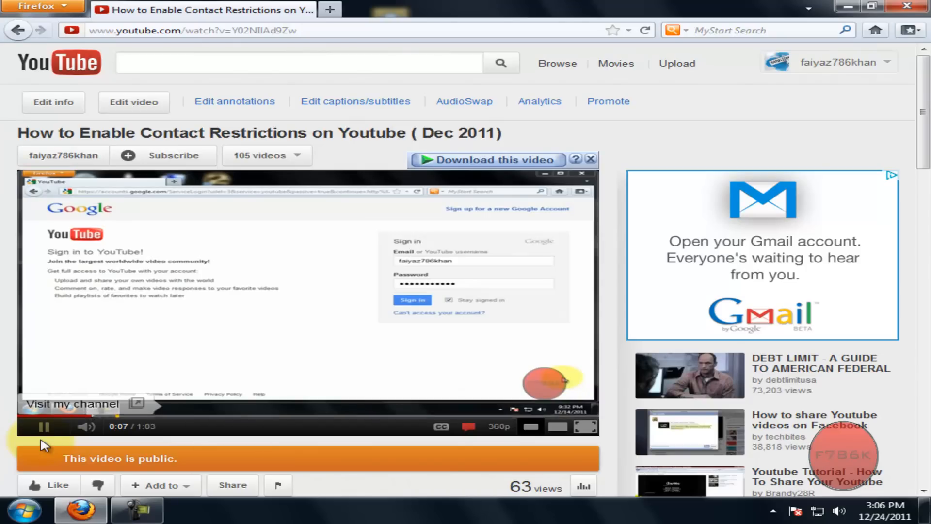
mouse_move(80, 404)
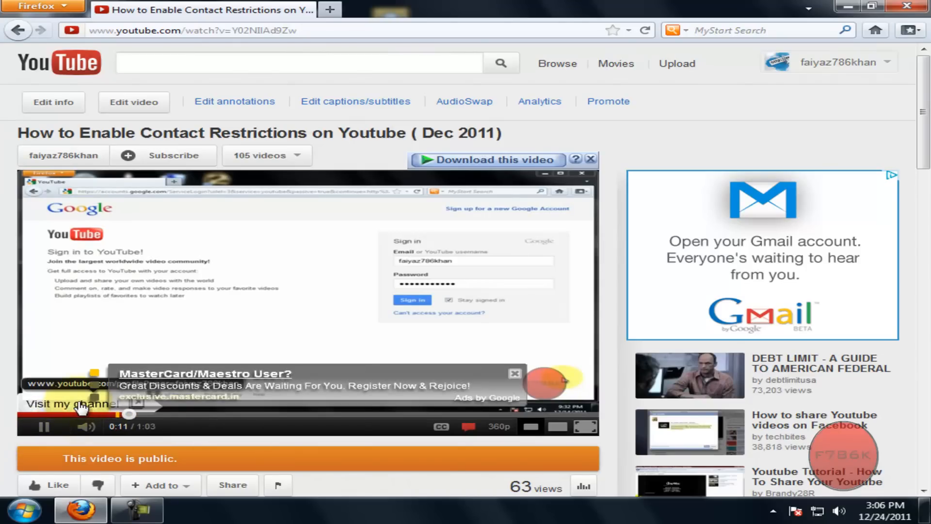
Follow the 'Visit my channel' bubble so the channel page opens in a new tab.
left_click(69, 404)
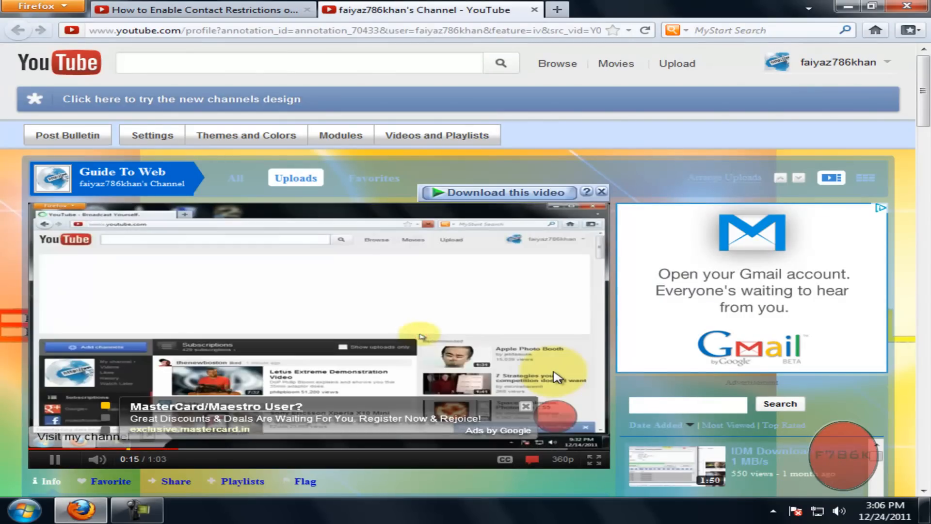
left_click(565, 269)
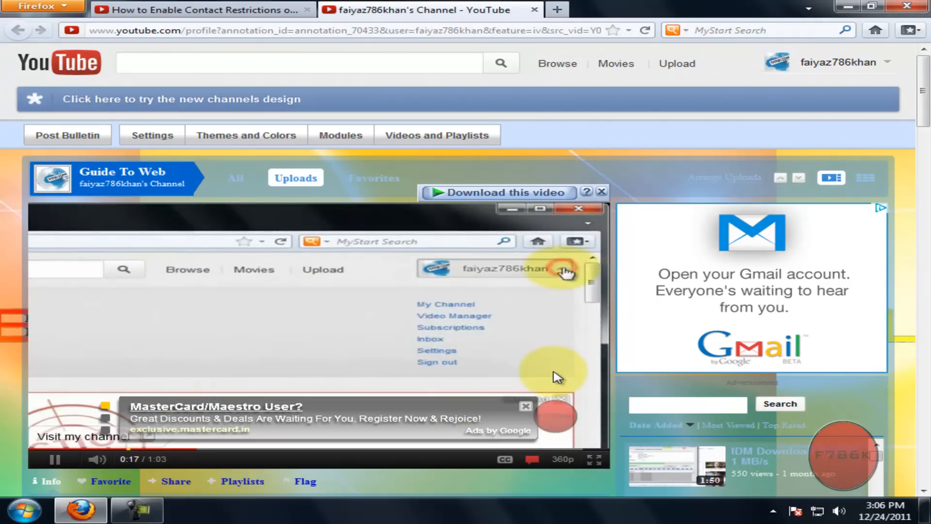